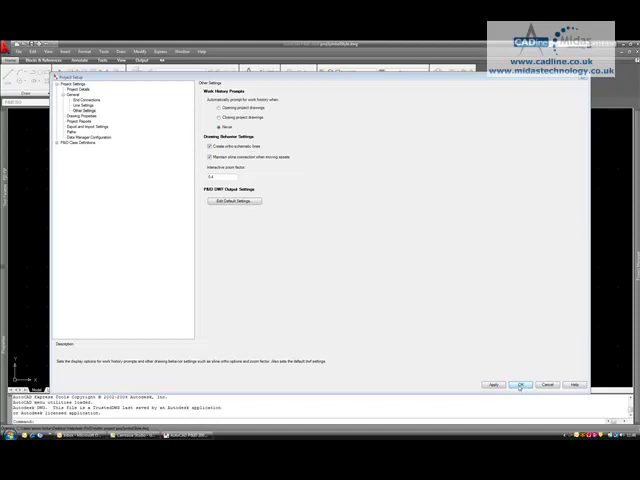
Confirm the Options dialog with OK and return to the blank drawing.
click(520, 384)
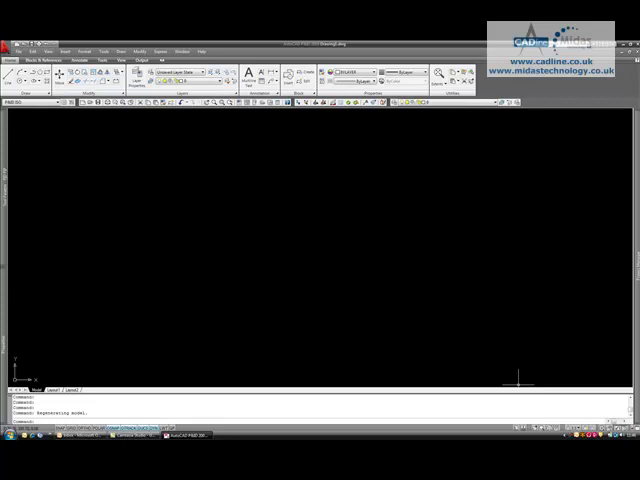
mouse_move(252, 378)
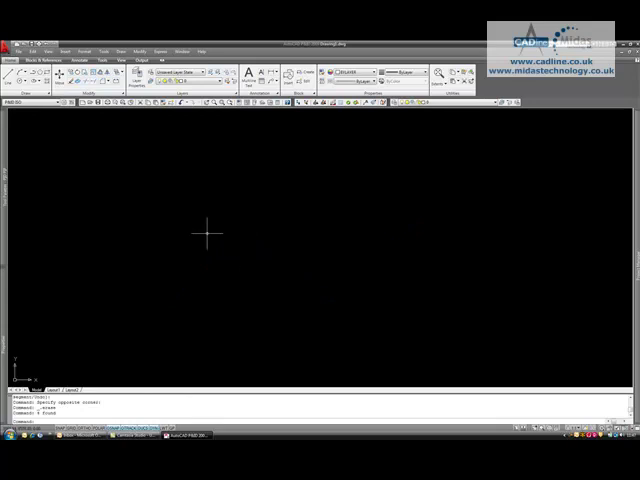
Launch CUI, browse the command list and create a new custom command.
click(30, 104)
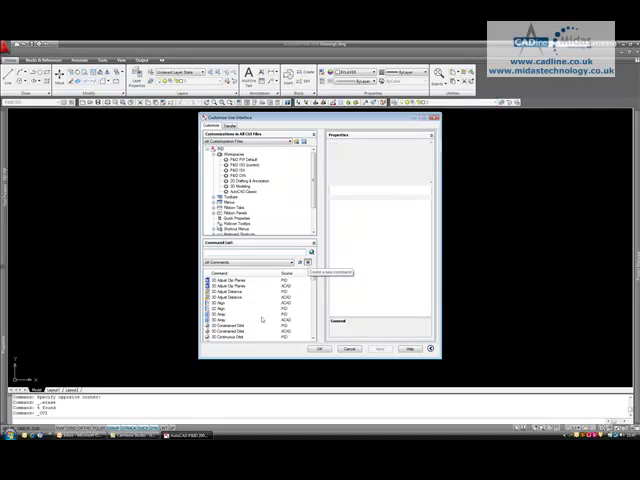
click(230, 340)
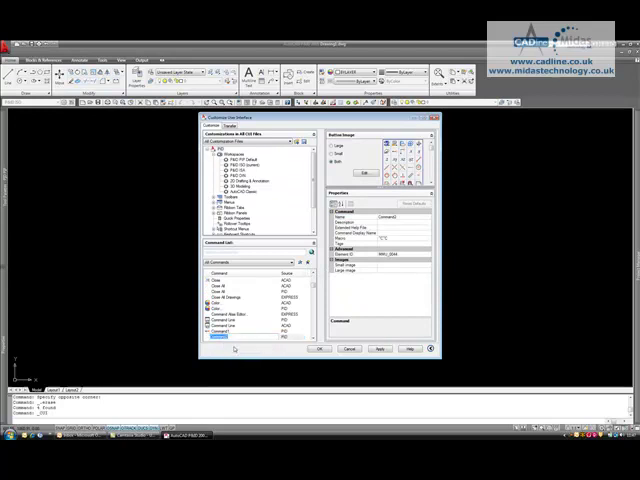
click(224, 332)
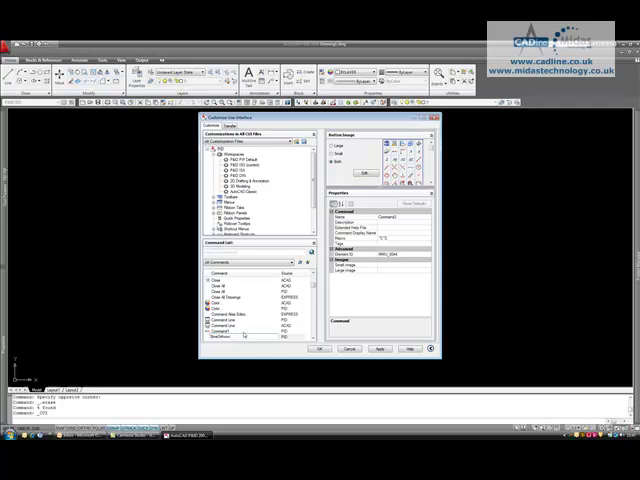
click(240, 328)
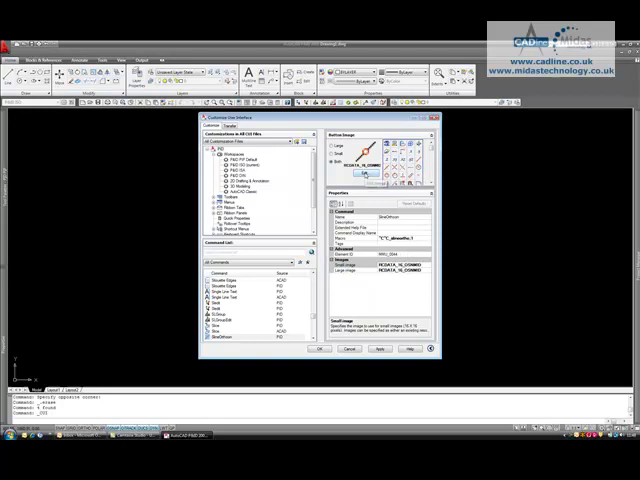
Edit the command's button image, dismissing the warning, and draw a diagonal-line icon.
click(372, 172)
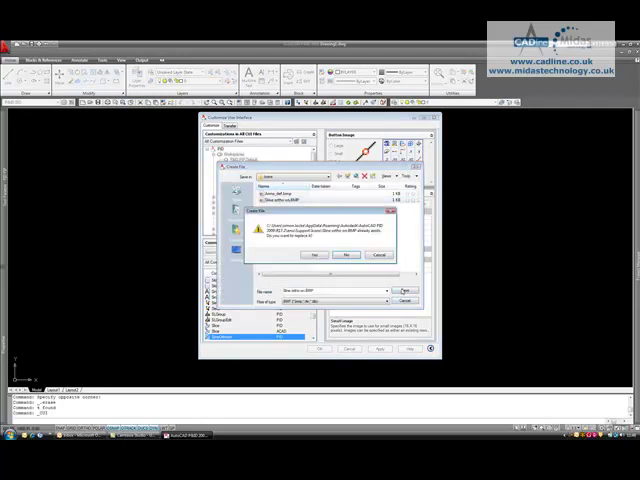
click(320, 254)
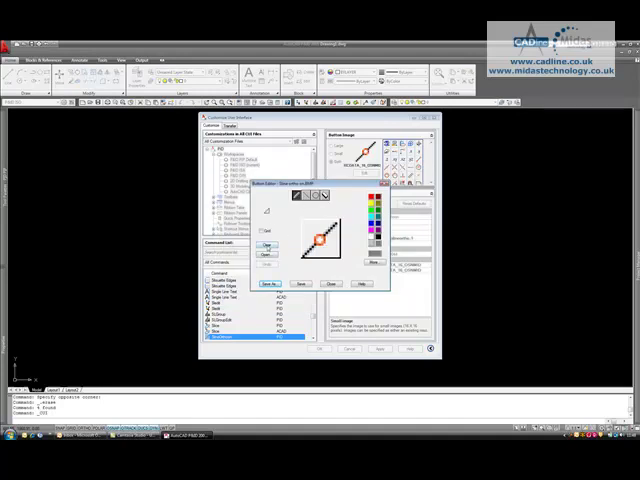
click(264, 244)
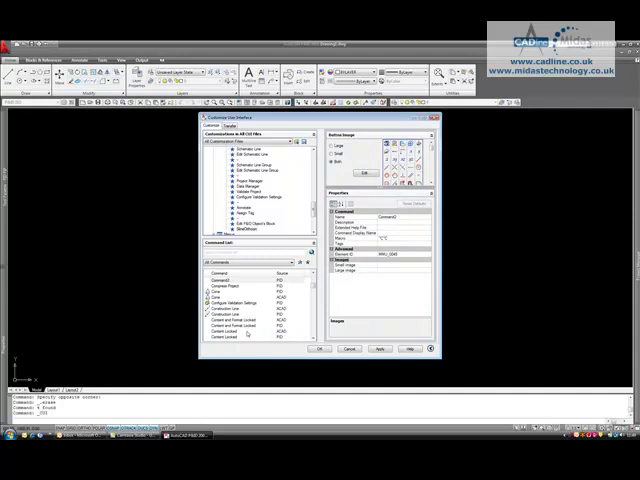
Add another command via the Command List context menu and give it a zigzag icon.
right_click(224, 276)
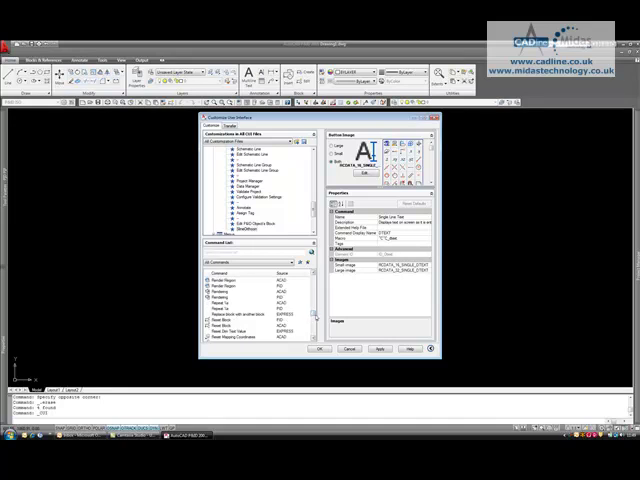
scroll(down, 3)
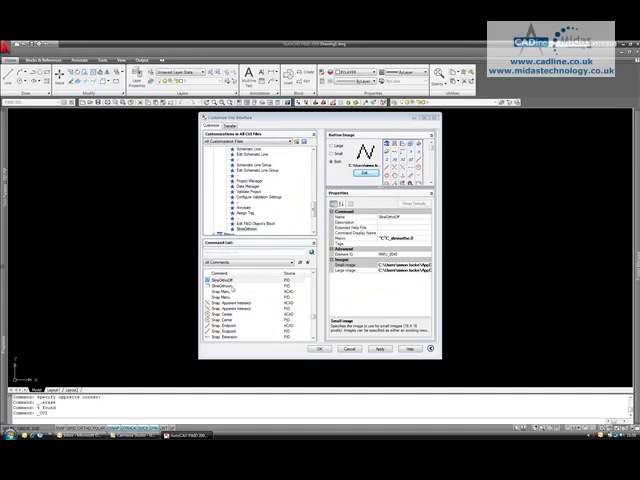
Place the new commands on the P&ID toolbar and confirm the customization with OK.
click(228, 288)
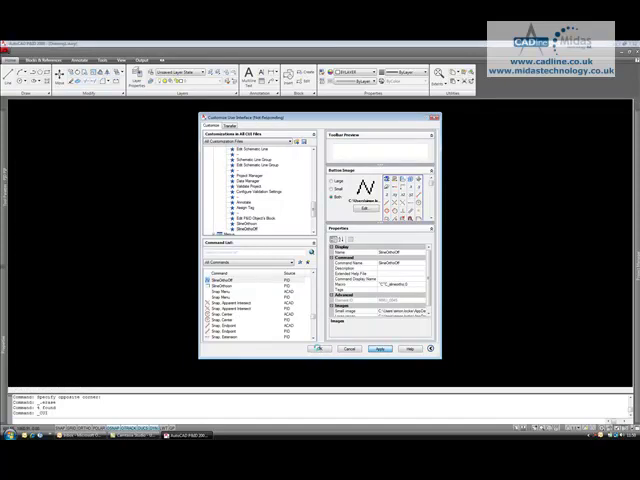
click(324, 348)
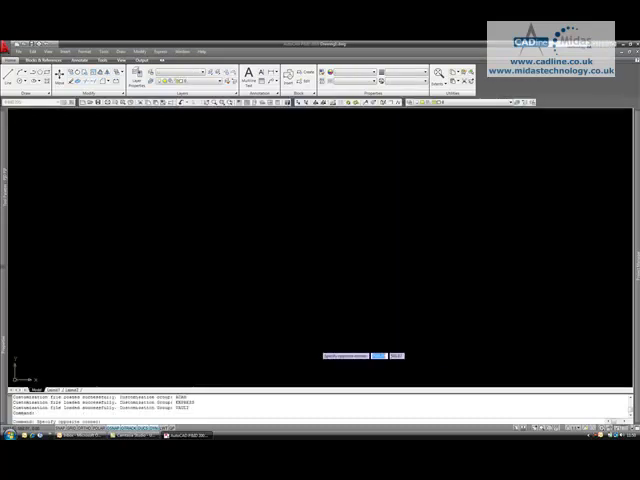